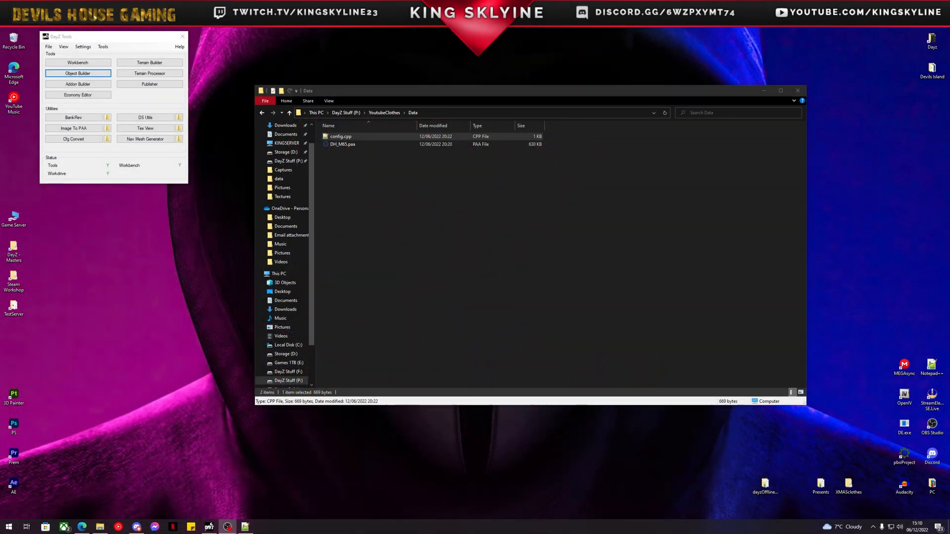
pyautogui.moveTo(602, 193)
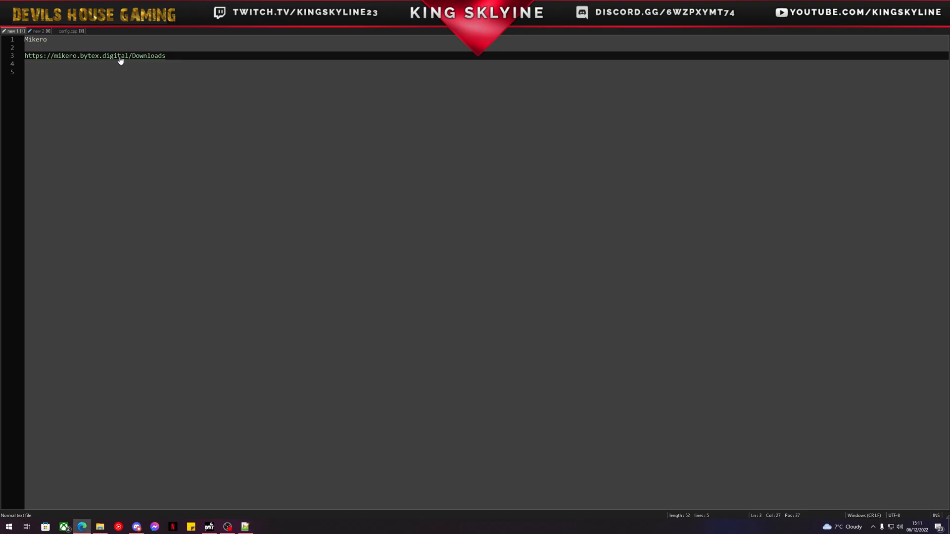
# Open Mikero's Tools Downloads and highlight Mikero_AIO_Installer_Beta under Free Downloads.
pyautogui.click(94, 55)
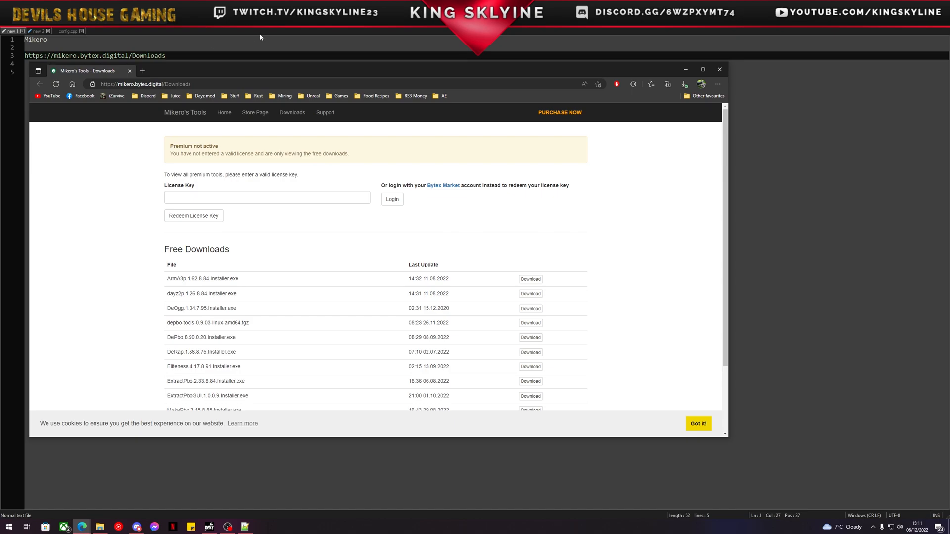
pyautogui.scroll(-3)
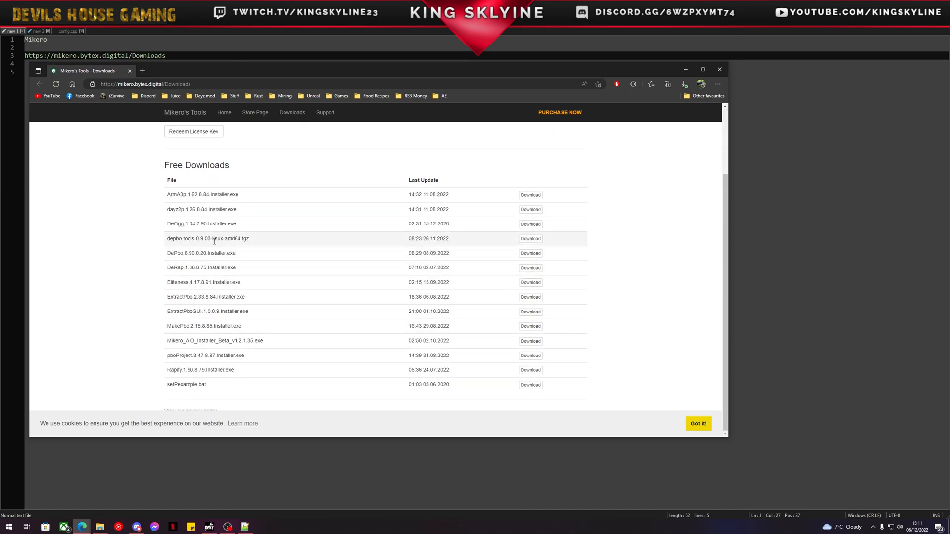
pyautogui.moveTo(220, 356)
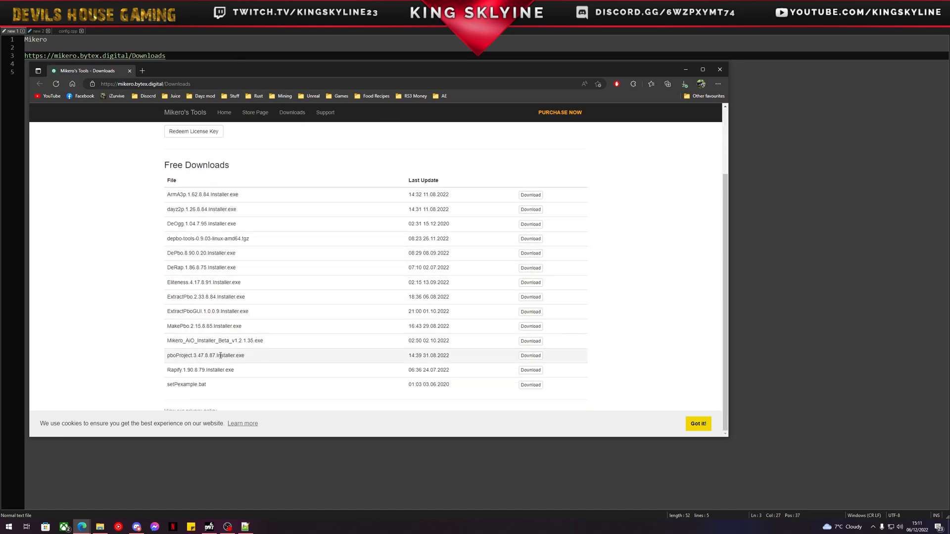
pyautogui.doubleClick(188, 341)
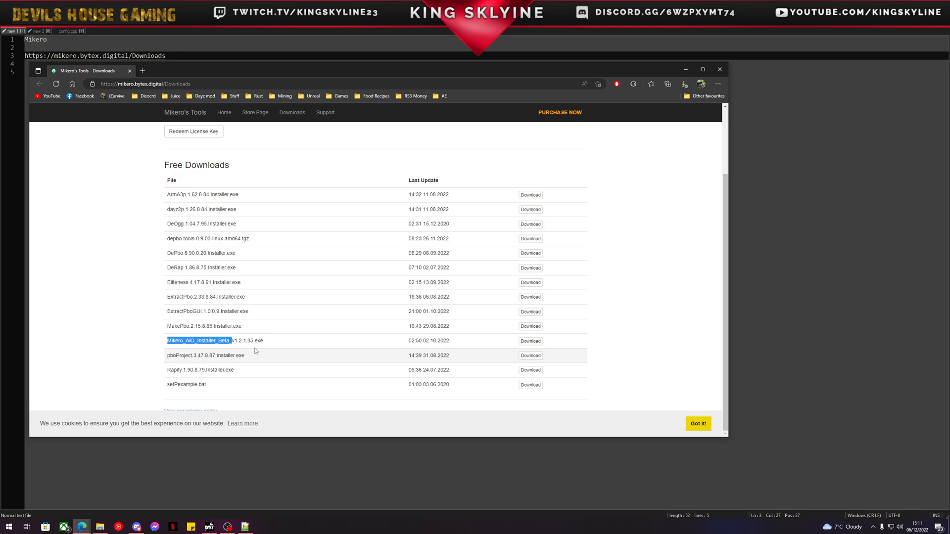
pyautogui.moveTo(164, 350)
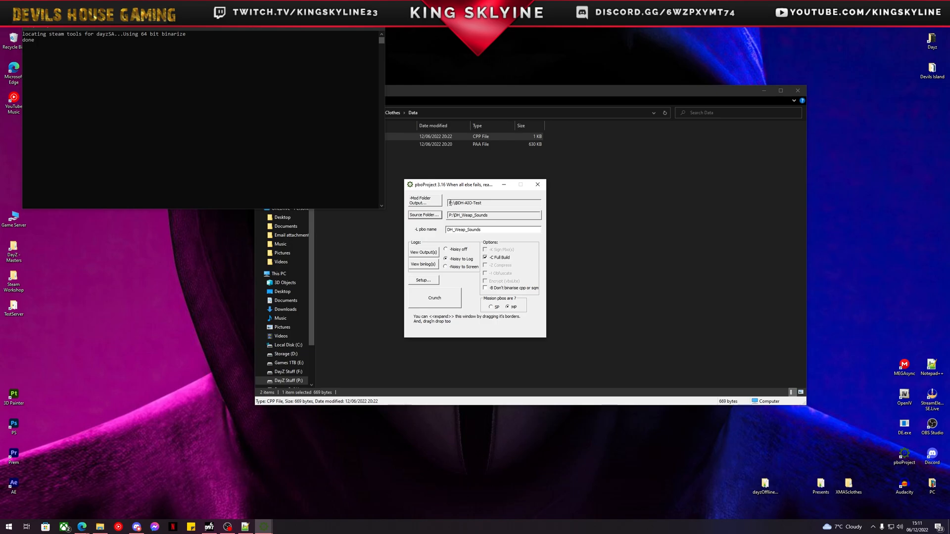
# Set P:\YoutubeClothes as the source folder, then bring up General Setup.
pyautogui.tripleClick(492, 202)
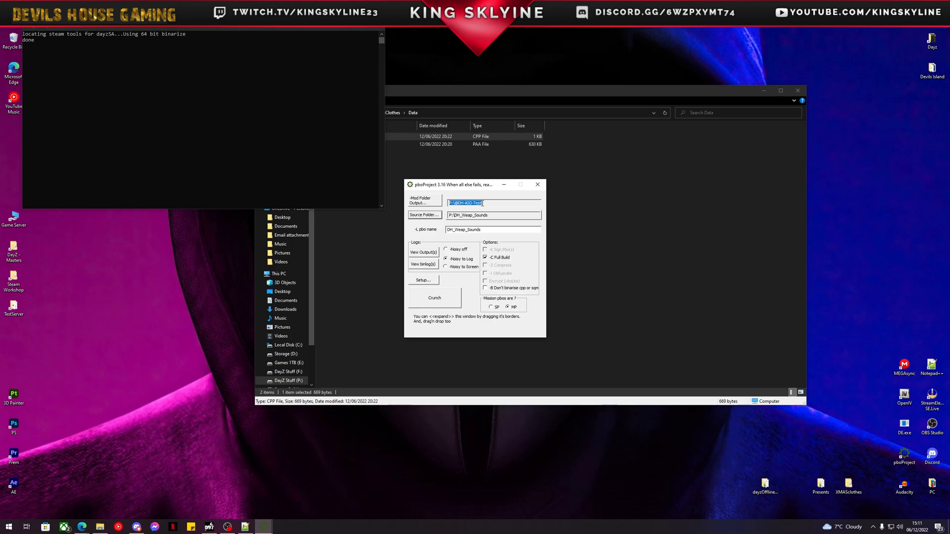
pyautogui.click(423, 199)
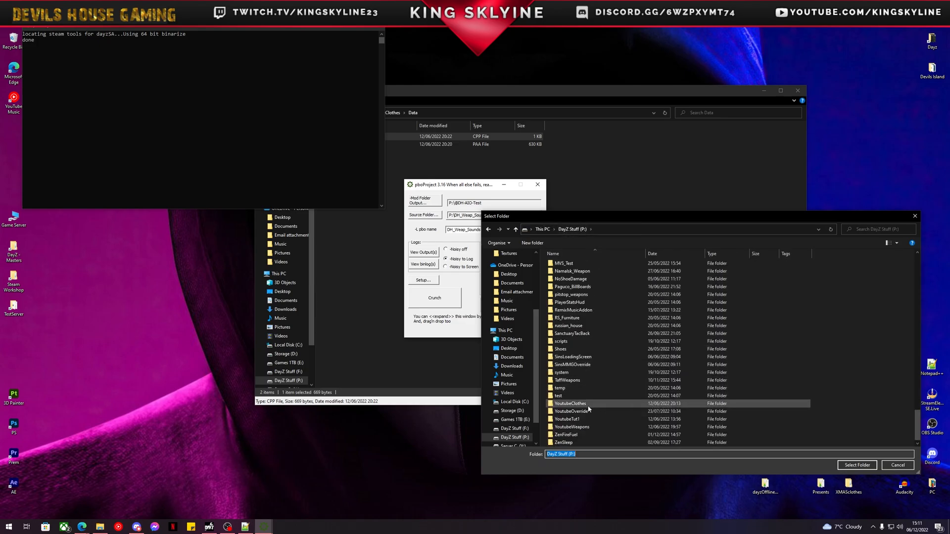
pyautogui.click(855, 465)
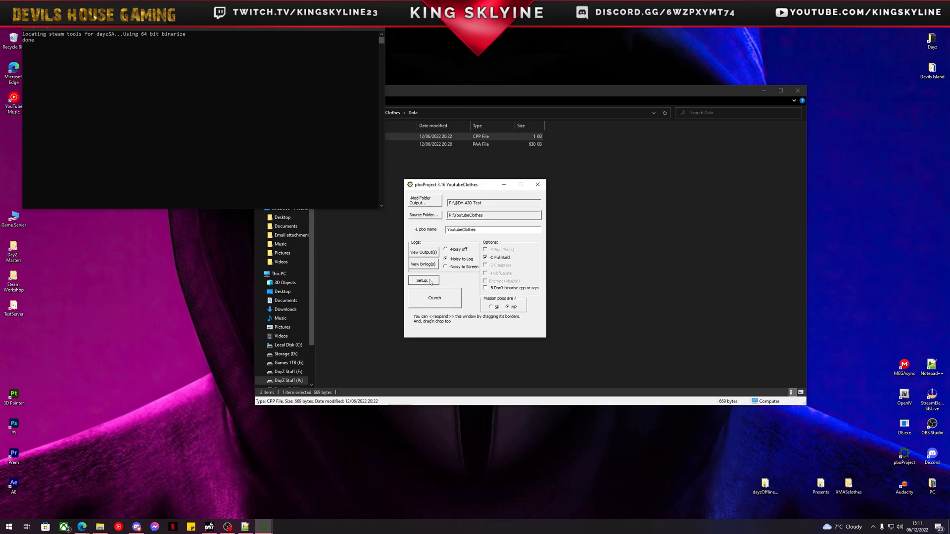
pyautogui.click(422, 280)
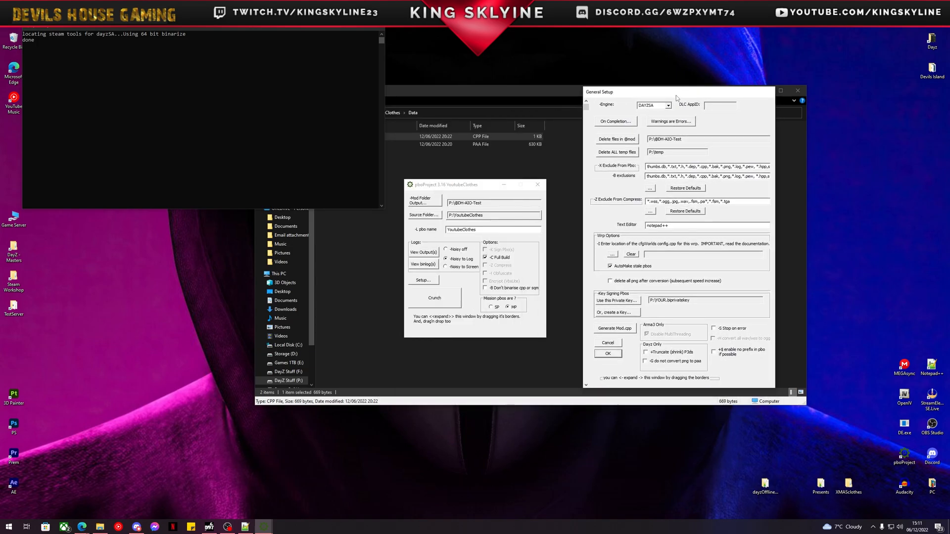
# Inspect the Warnings are Errors options and close them with OK.
pyautogui.click(670, 122)
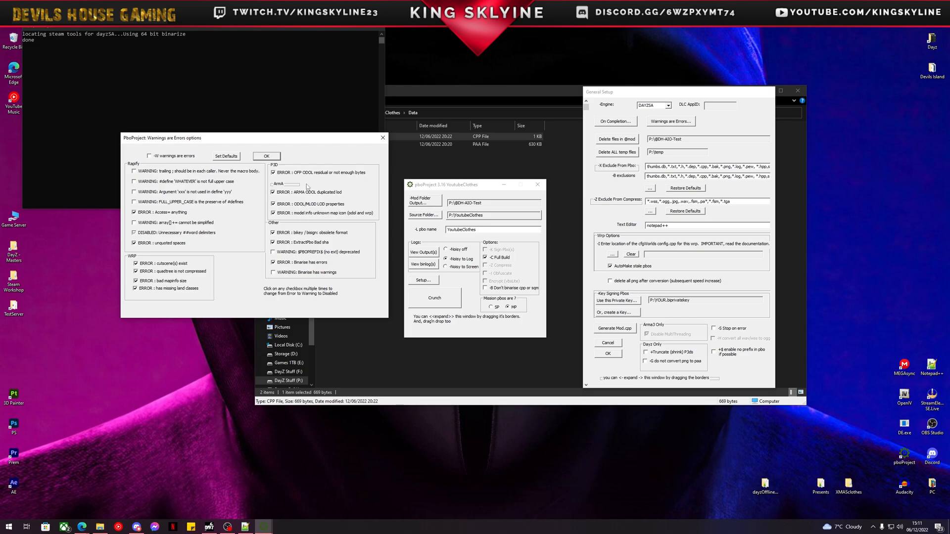
pyautogui.moveTo(273, 155)
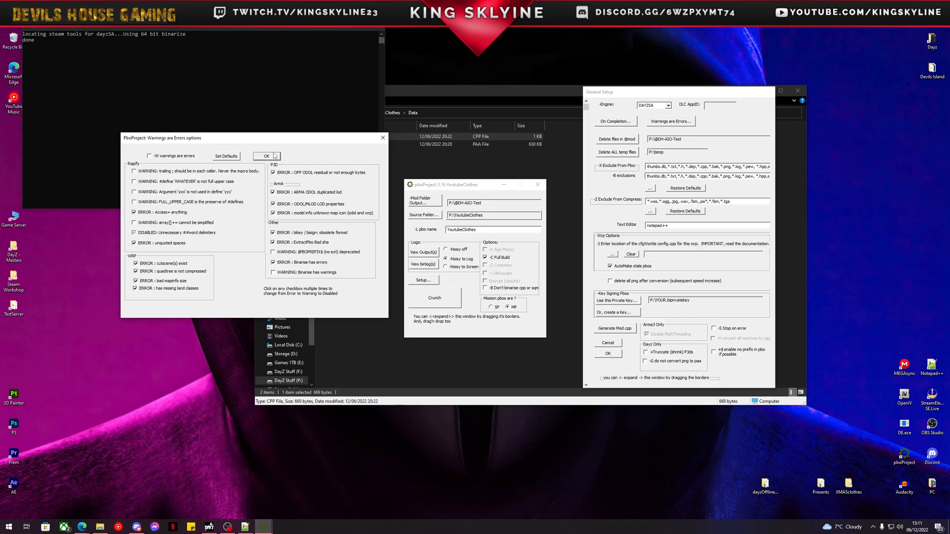
pyautogui.click(266, 156)
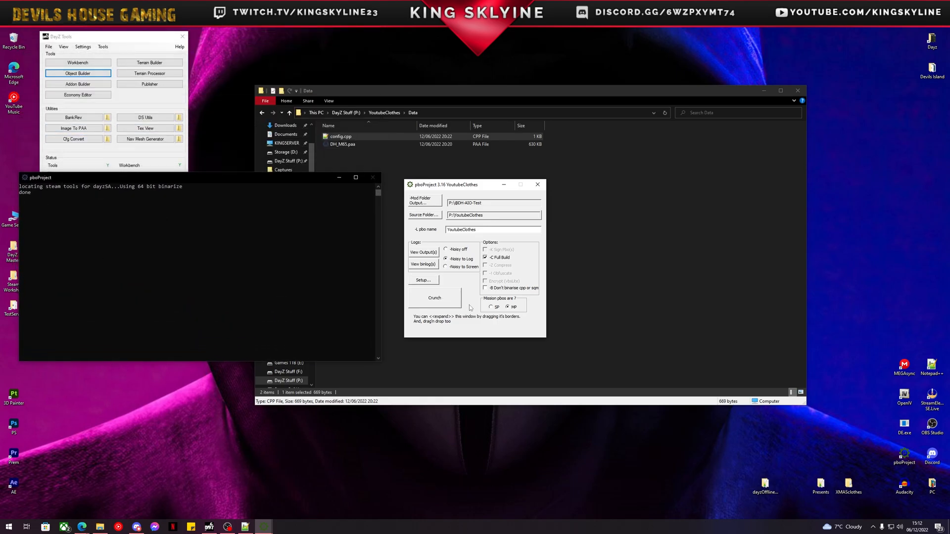
pyautogui.click(435, 297)
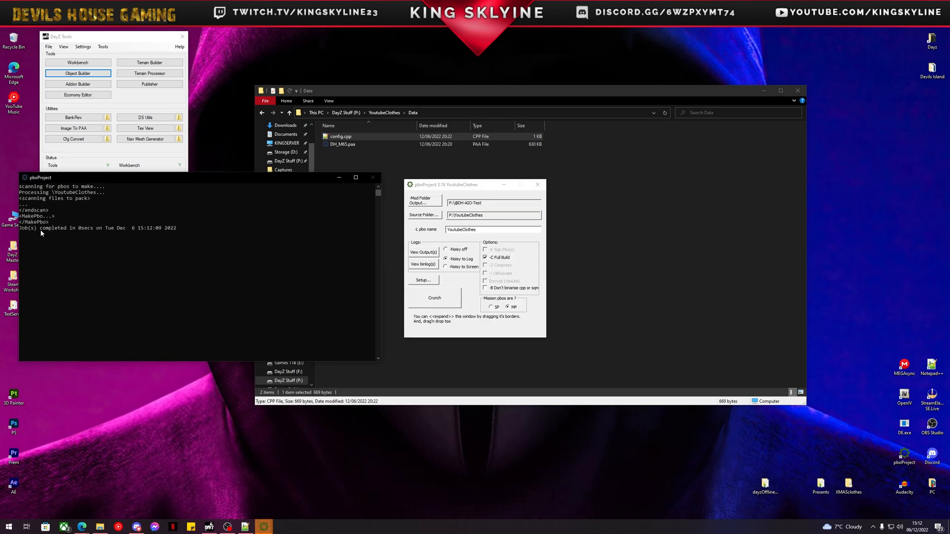
pyautogui.moveTo(286, 212)
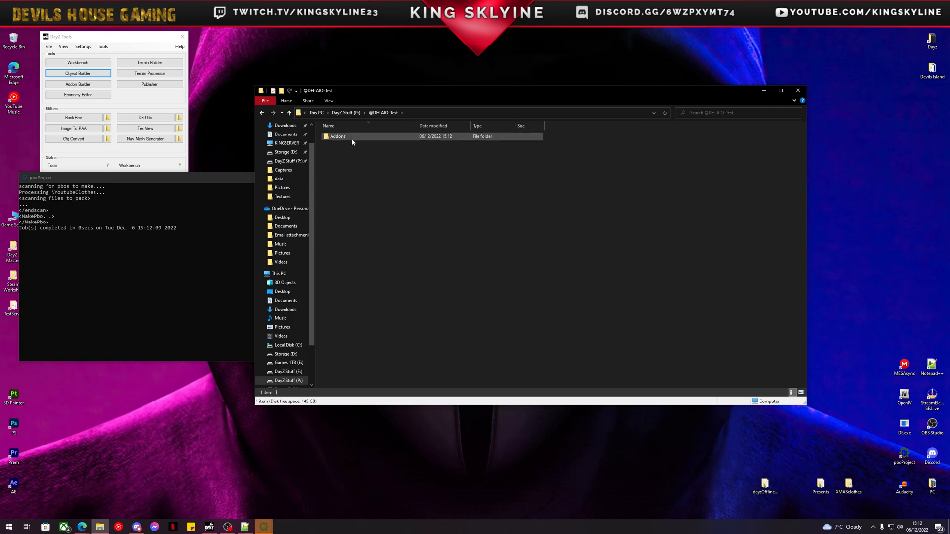
pyautogui.doubleClick(337, 135)
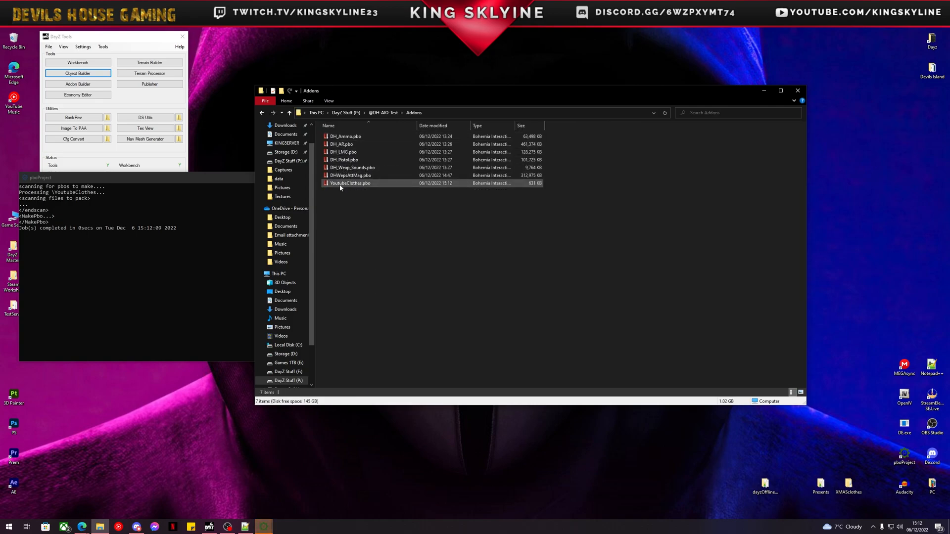
pyautogui.click(351, 183)
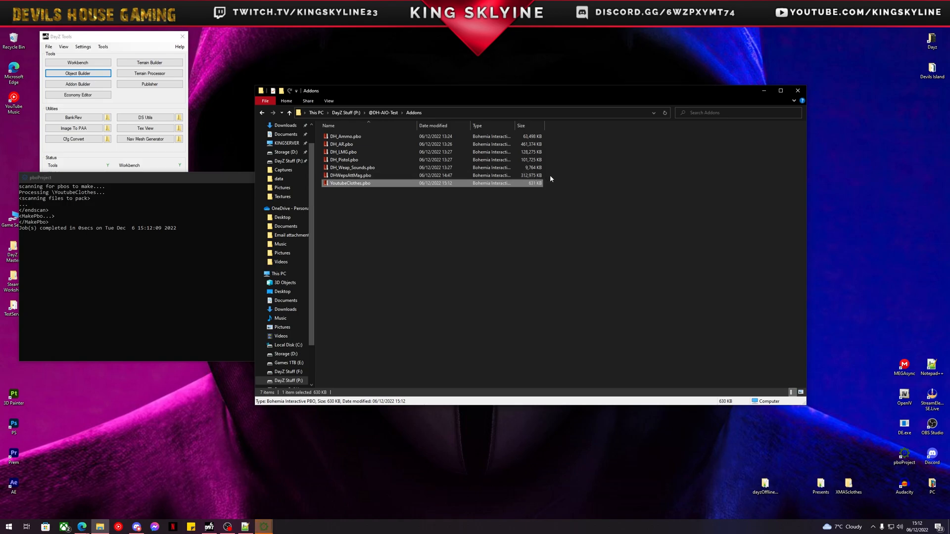
pyautogui.press('Delete')
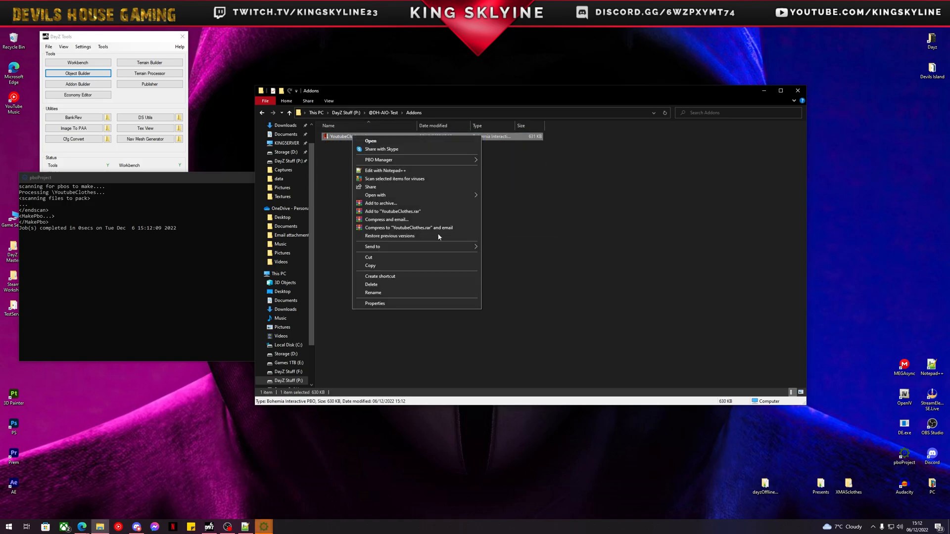
pyautogui.click(371, 284)
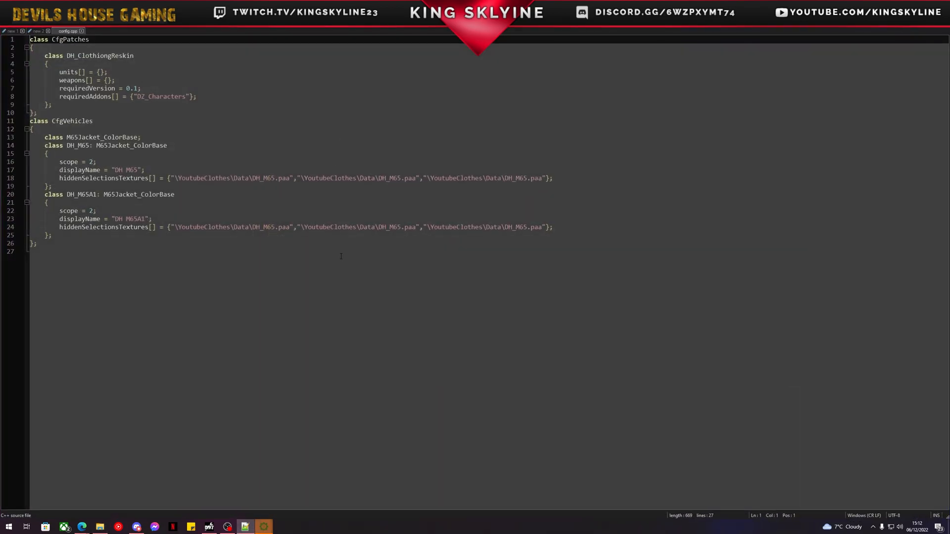
# Change line 18's third DH_M65 texture path to DH_M651.paa.
pyautogui.click(527, 177)
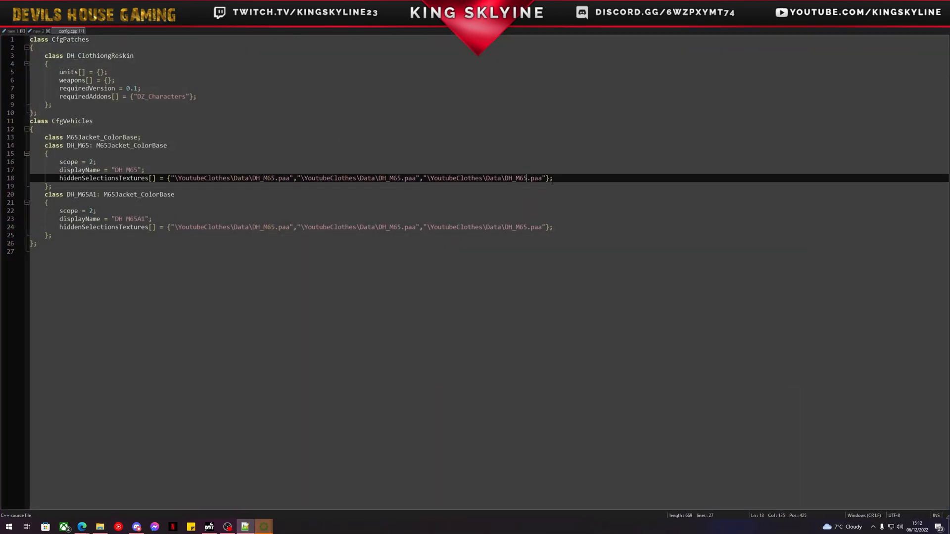
pyautogui.write('1')
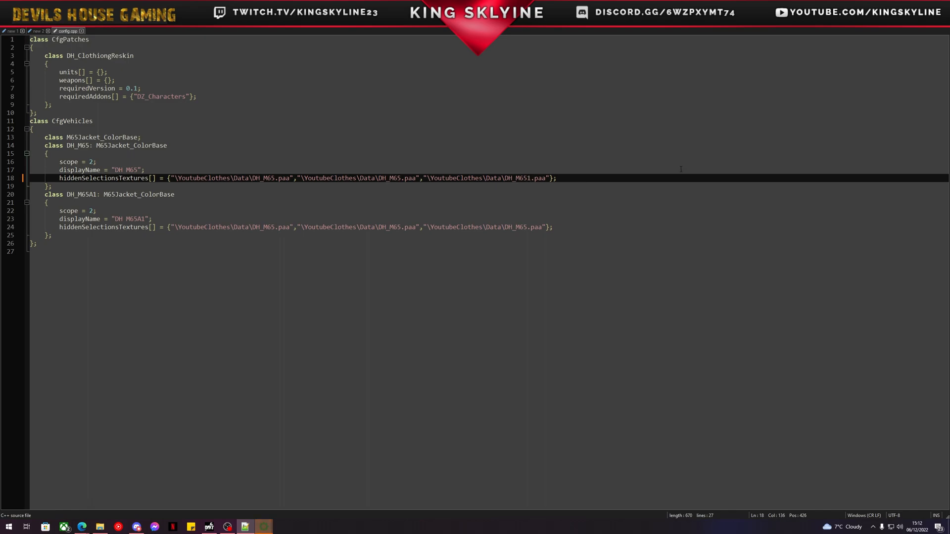
pyautogui.moveTo(485, 248)
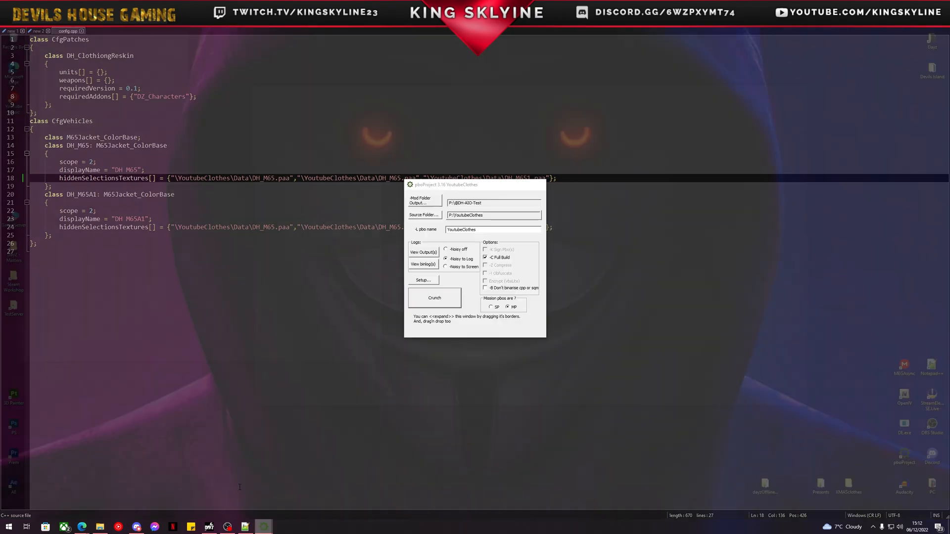
# Recrunch and trace the log's missing DH_M651.paa warning to config.cpp line 18.
pyautogui.click(434, 298)
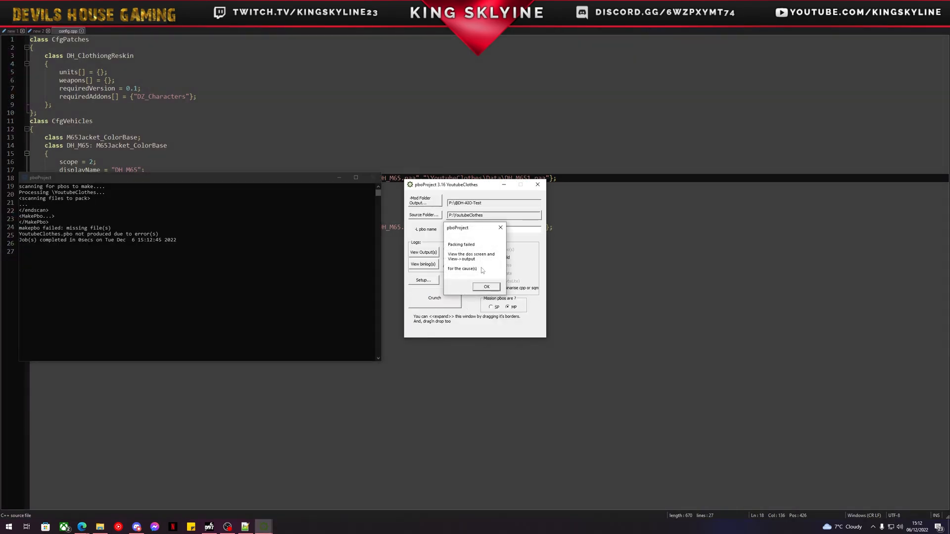
pyautogui.click(485, 286)
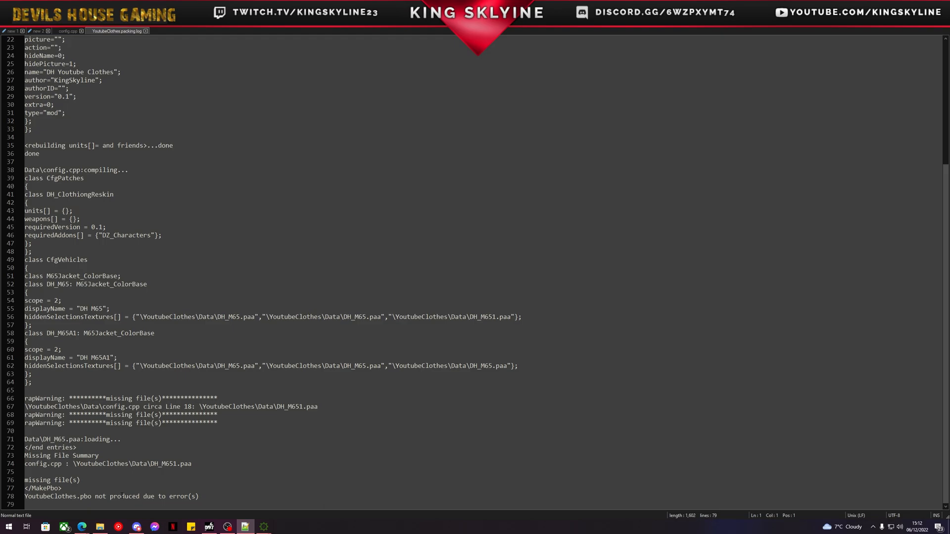
pyautogui.click(108, 464)
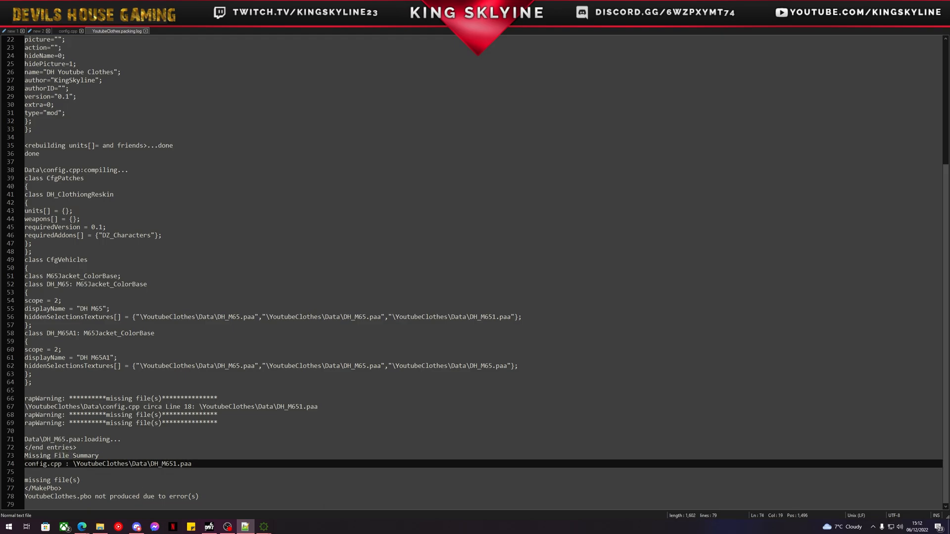
pyautogui.doubleClick(164, 464)
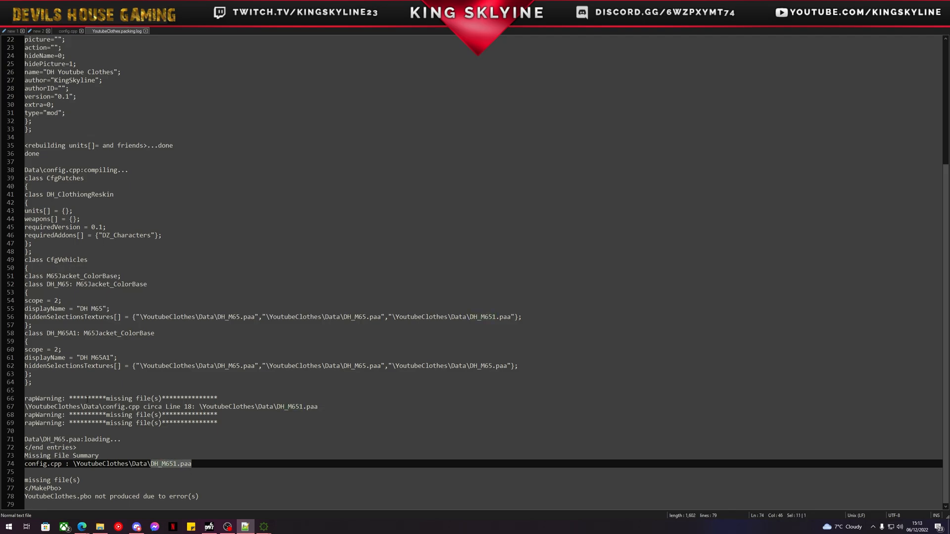
pyautogui.click(108, 398)
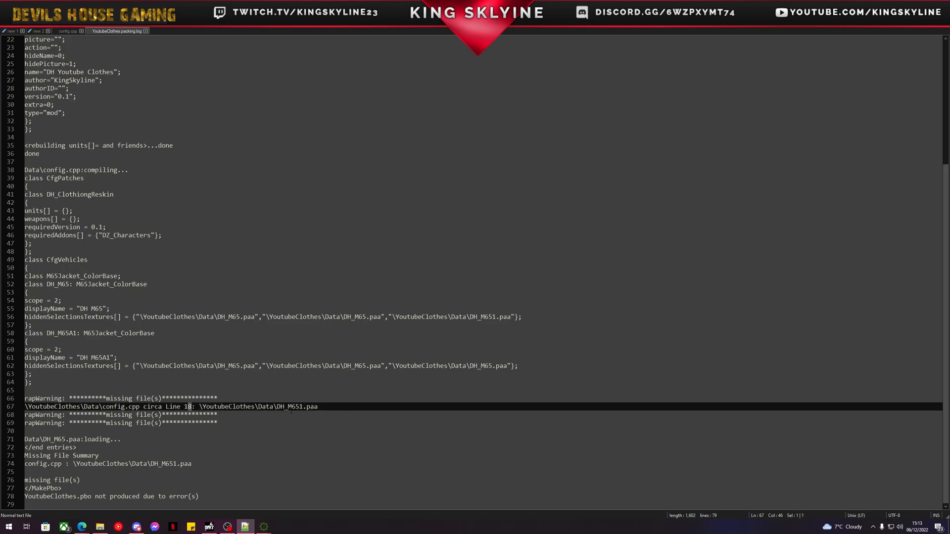
pyautogui.click(291, 406)
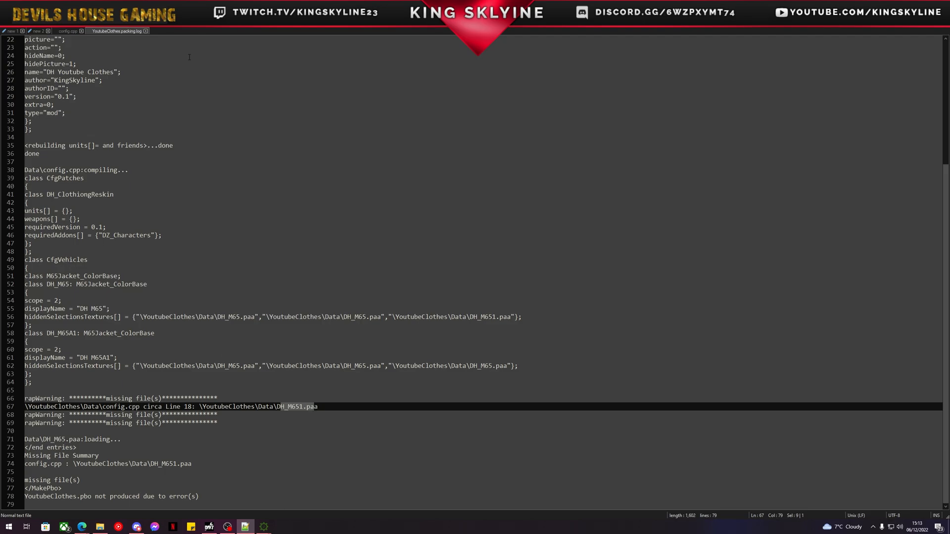
pyautogui.click(67, 30)
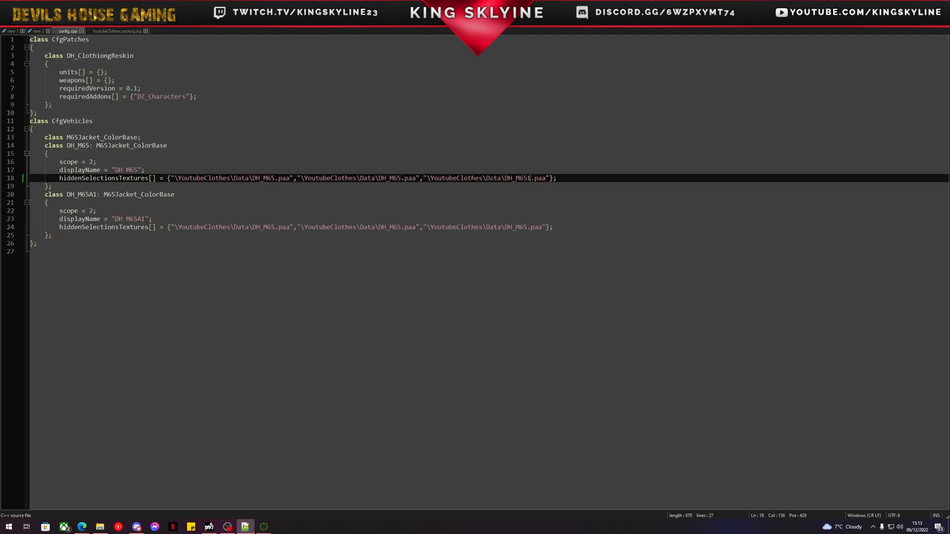
# Restore DH_M65.paa on line 18 and delete the DH_M65 class's closing brace.
pyautogui.press('Backspace')
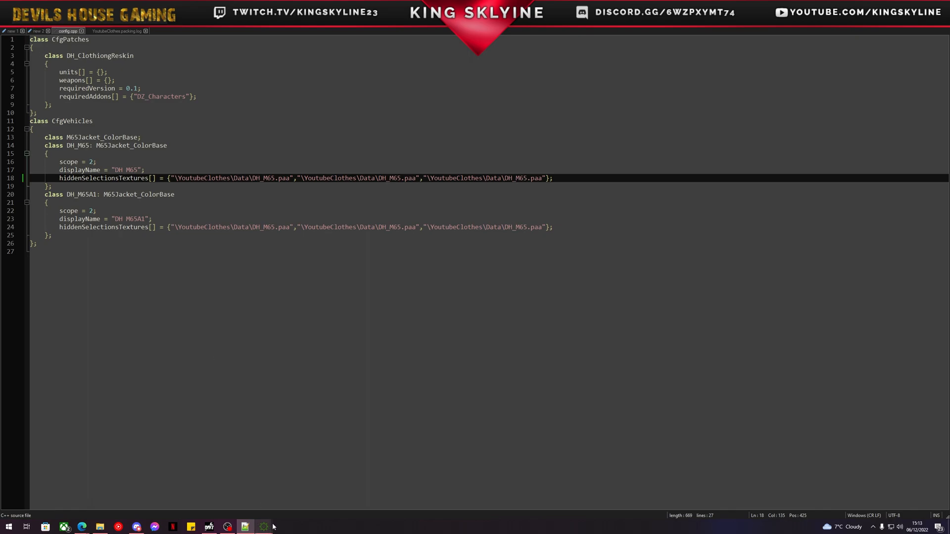
pyautogui.click(264, 525)
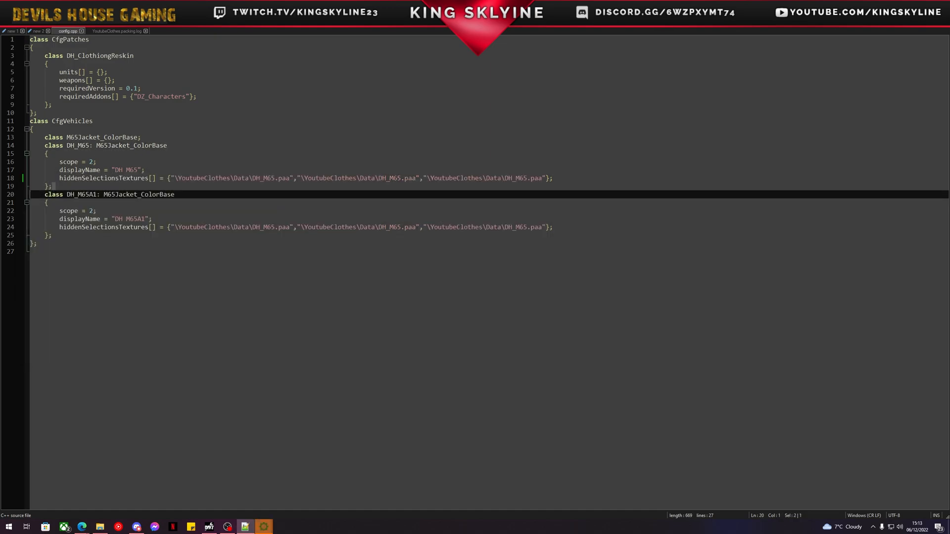
pyautogui.rightClick(51, 186)
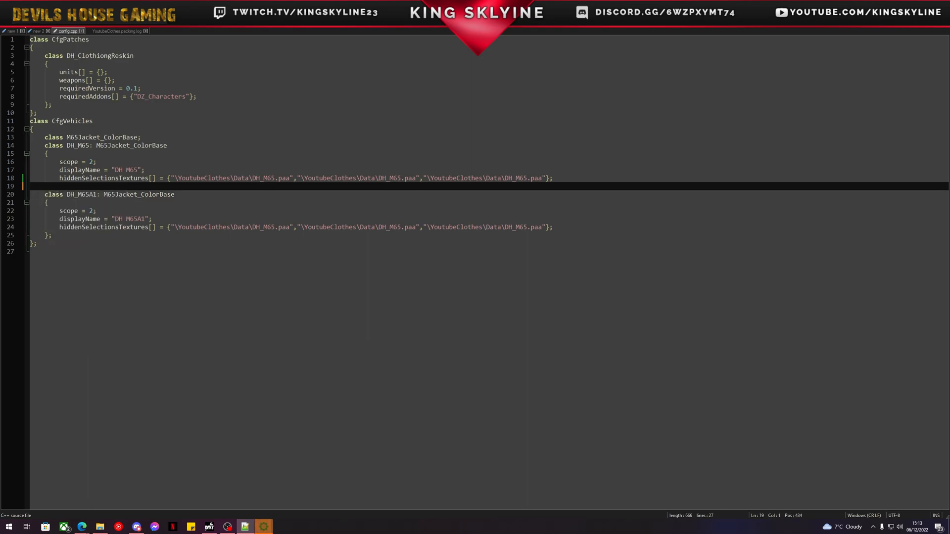
pyautogui.click(263, 526)
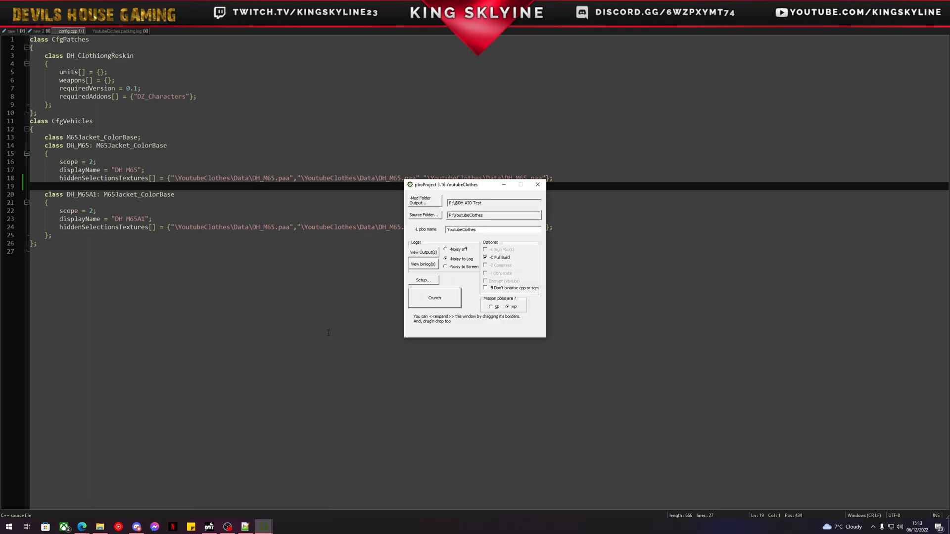
# Recrunch, reload the log, and inspect the missing-brace errors near DH_M65.
pyautogui.click(434, 297)
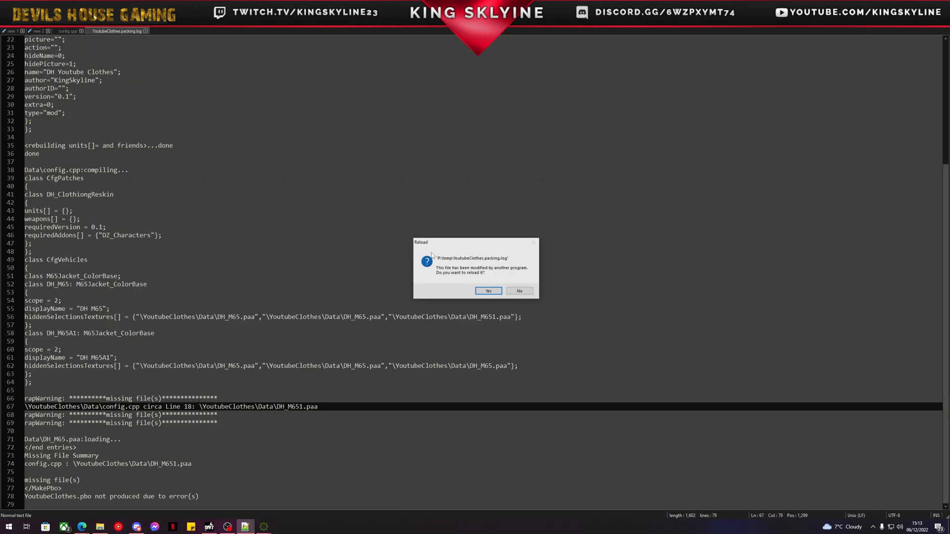
pyautogui.click(488, 290)
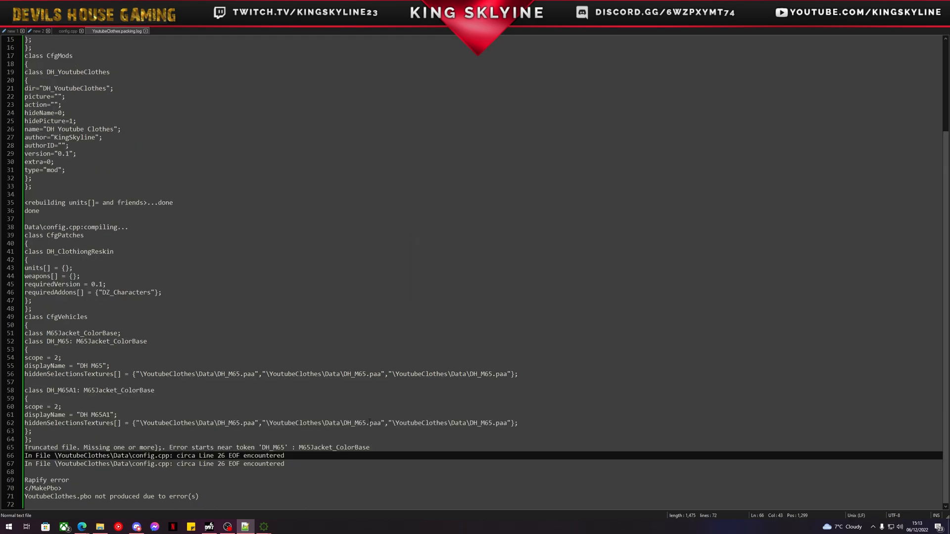
pyautogui.click(169, 463)
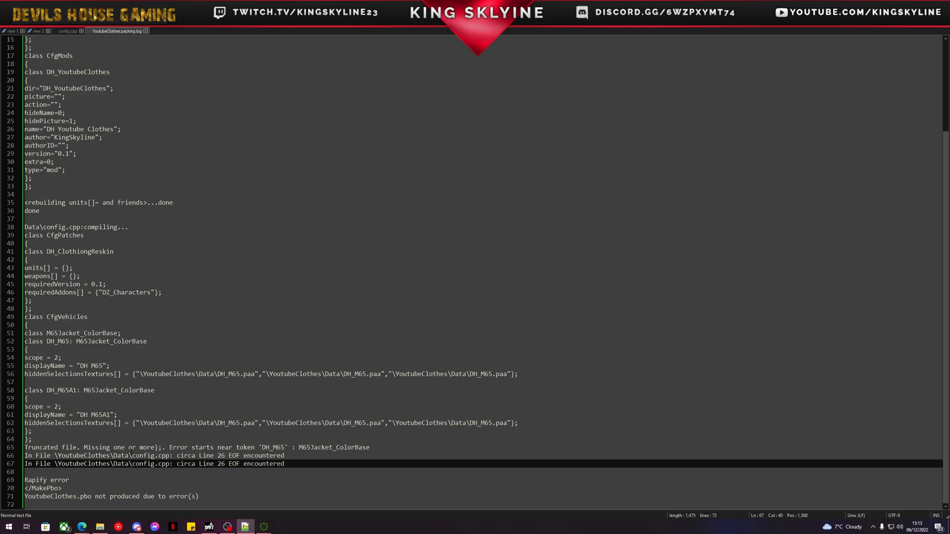
pyautogui.click(158, 448)
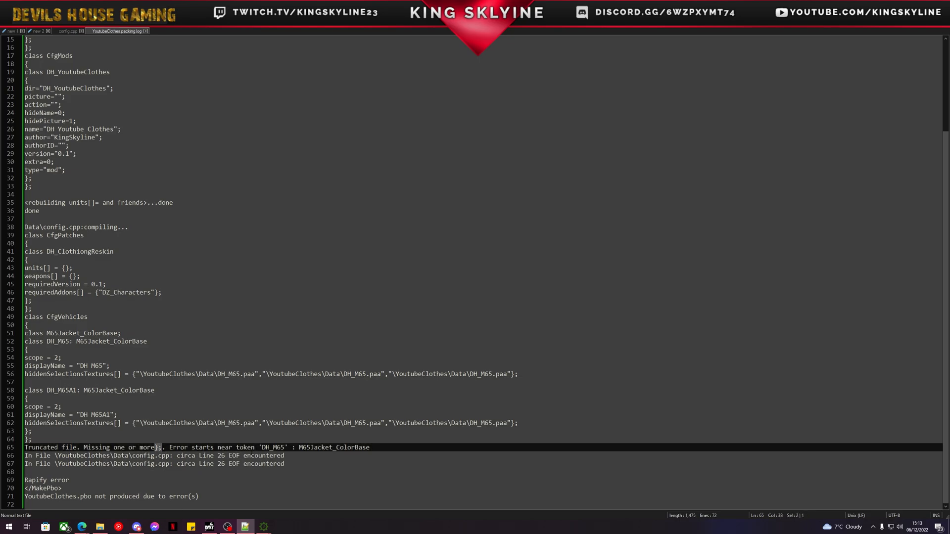
pyautogui.doubleClick(272, 447)
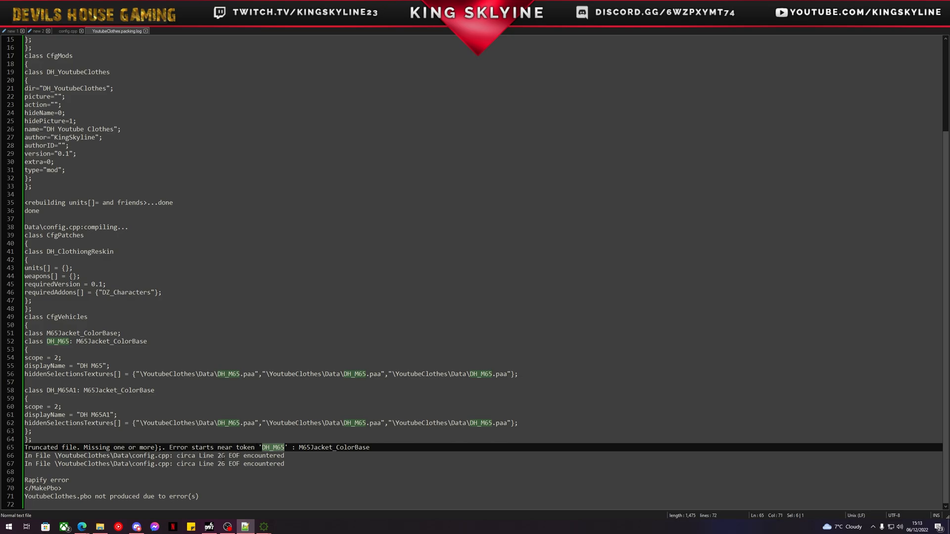
pyautogui.click(67, 30)
pyautogui.write('};')
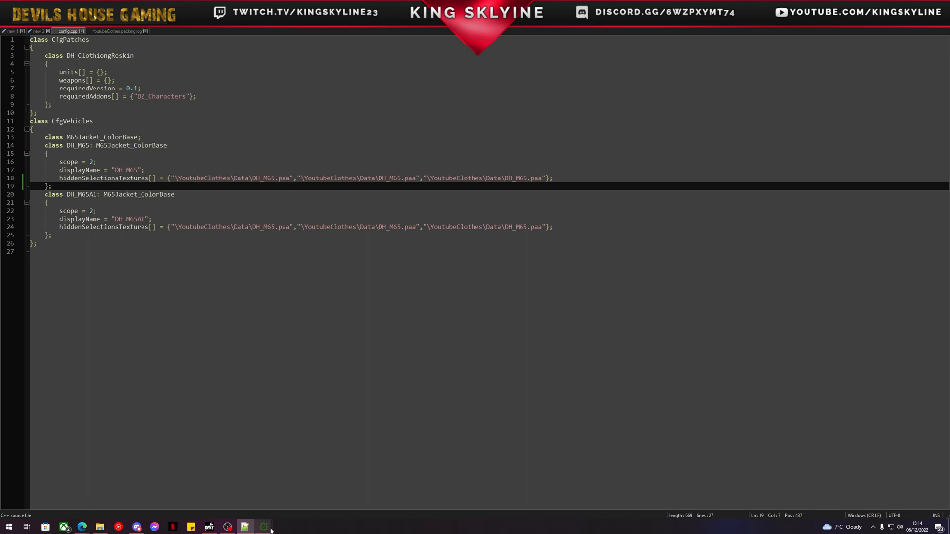
# Recrunch YoutubeClothes until the console reports Job(s) completed.
pyautogui.click(262, 525)
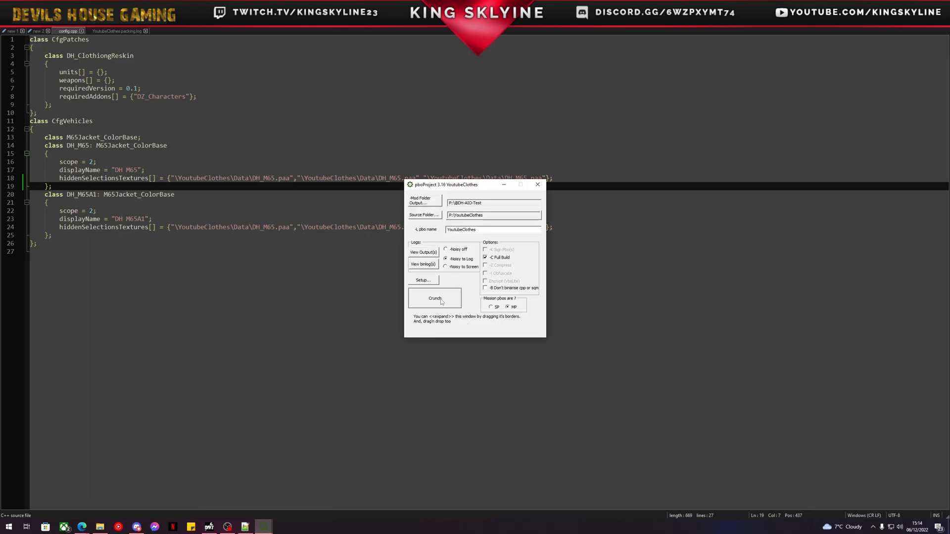
pyautogui.click(435, 297)
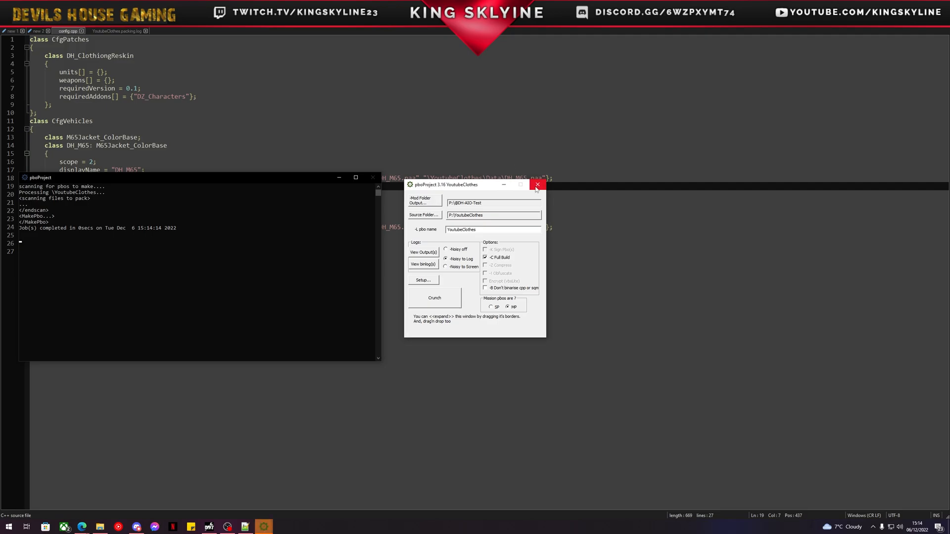
pyautogui.moveTo(430, 164)
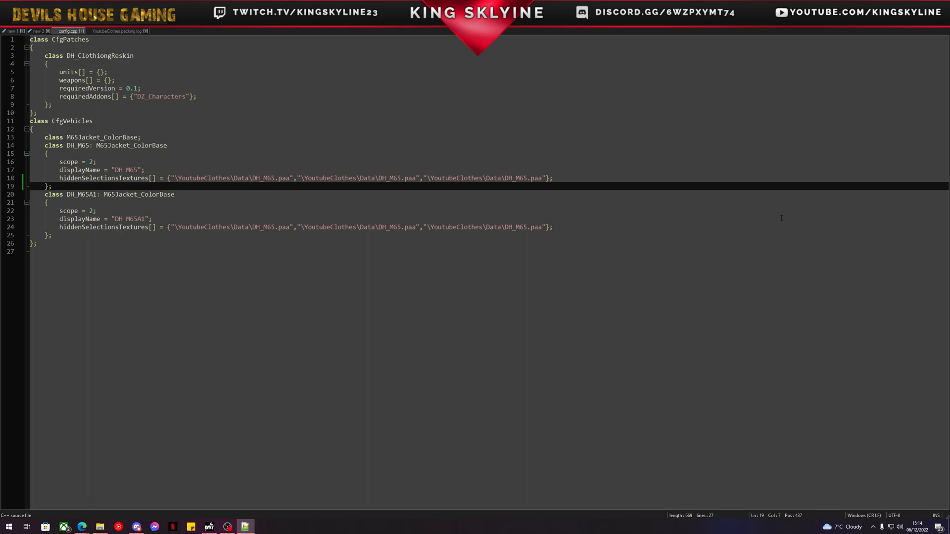
pyautogui.moveTo(764, 207)
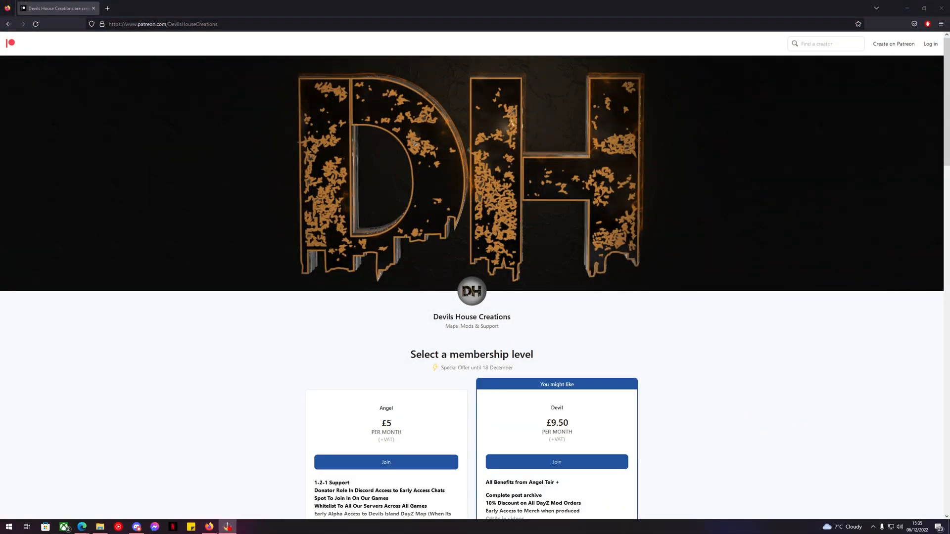
pyautogui.moveTo(689, 333)
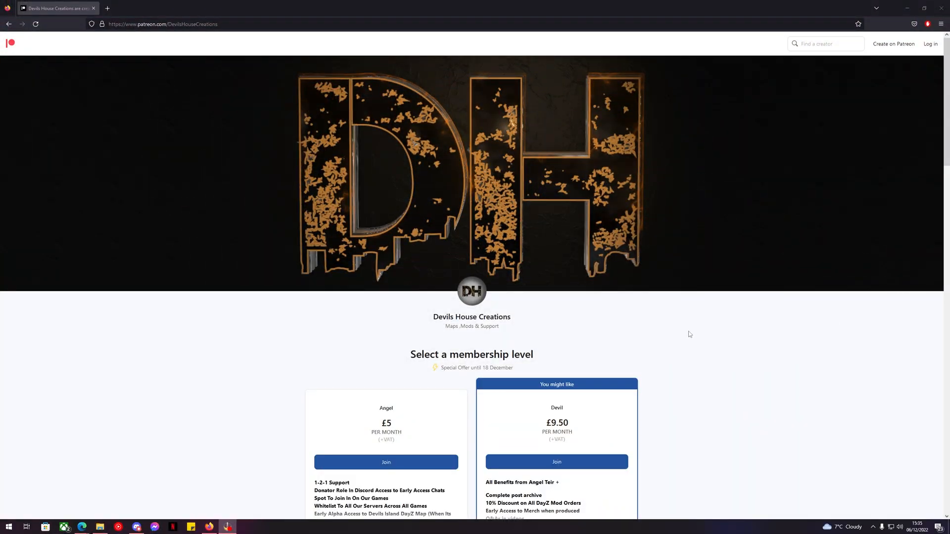
# Scroll through the Devils House Creations Angel and Devil membership tiers.
pyautogui.scroll(-3)
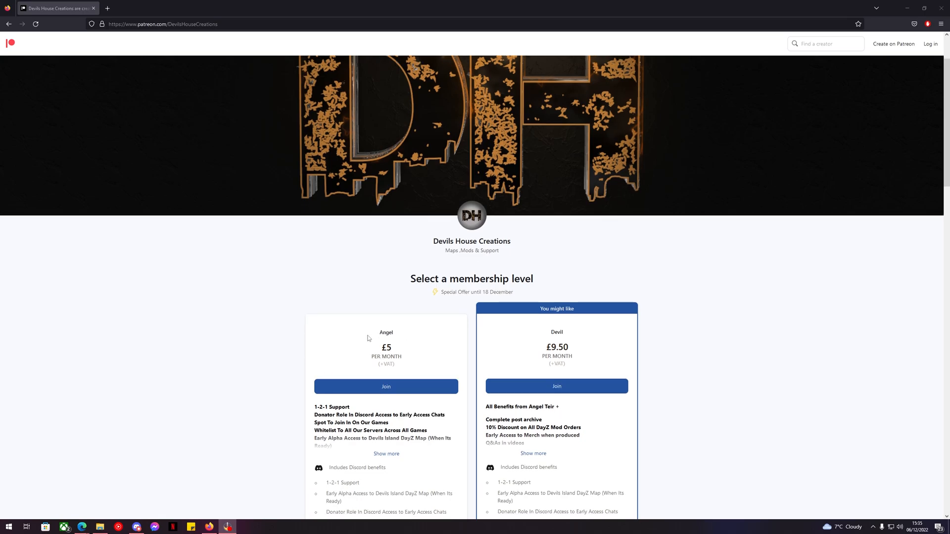
pyautogui.moveTo(552, 331)
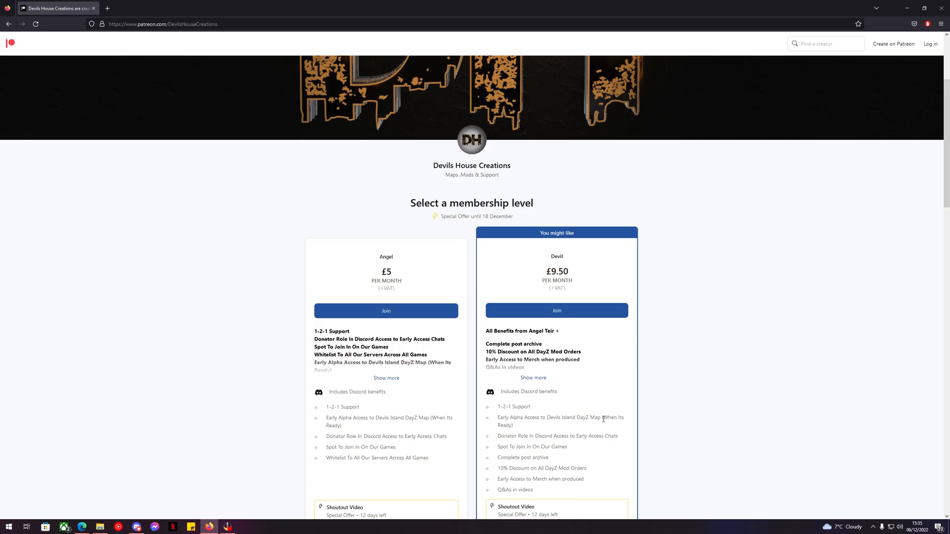
pyautogui.scroll(3)
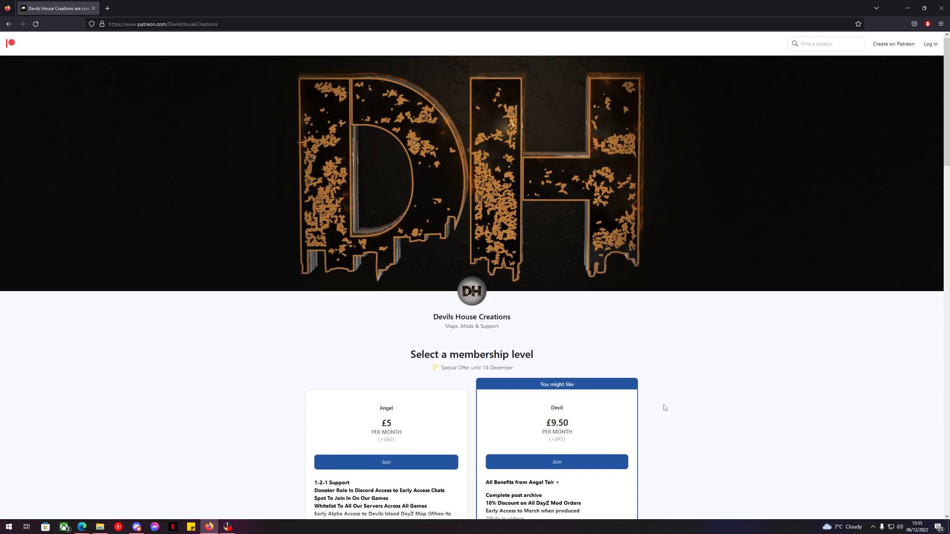